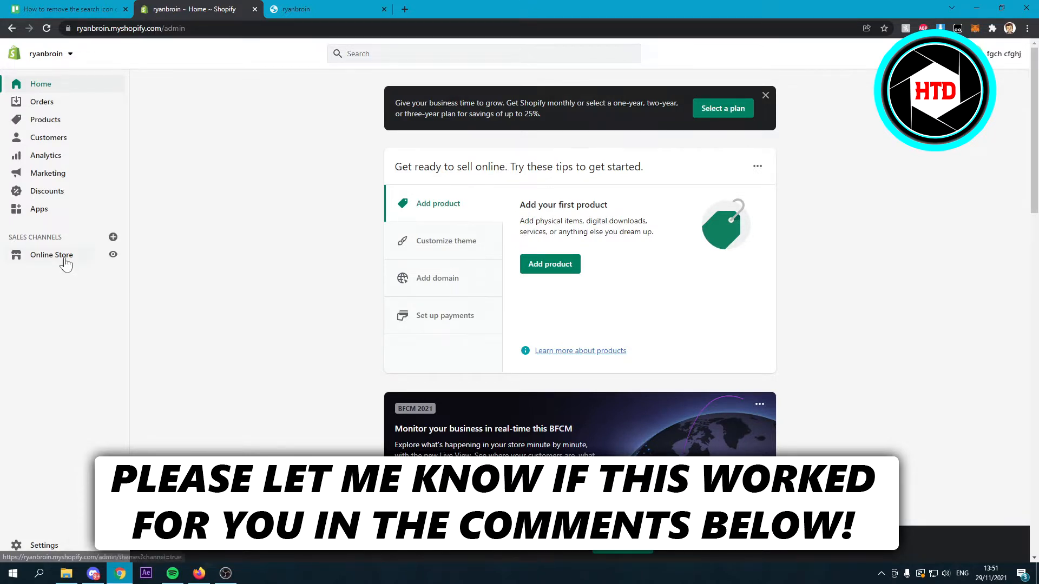
Go to Online Store themes and choose Edit code for the Dawn theme
left_click(52, 254)
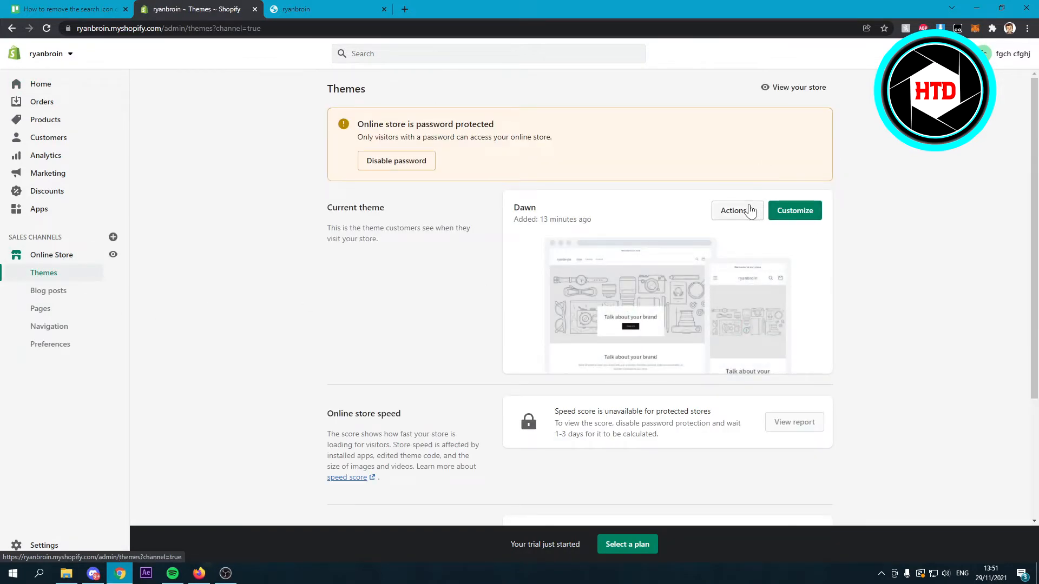
left_click(737, 210)
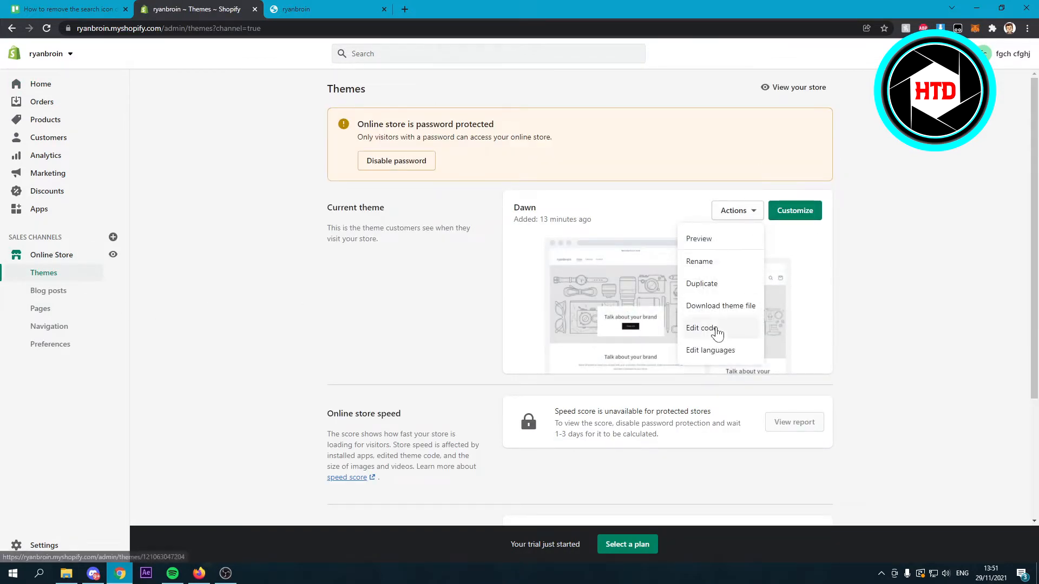
left_click(701, 328)
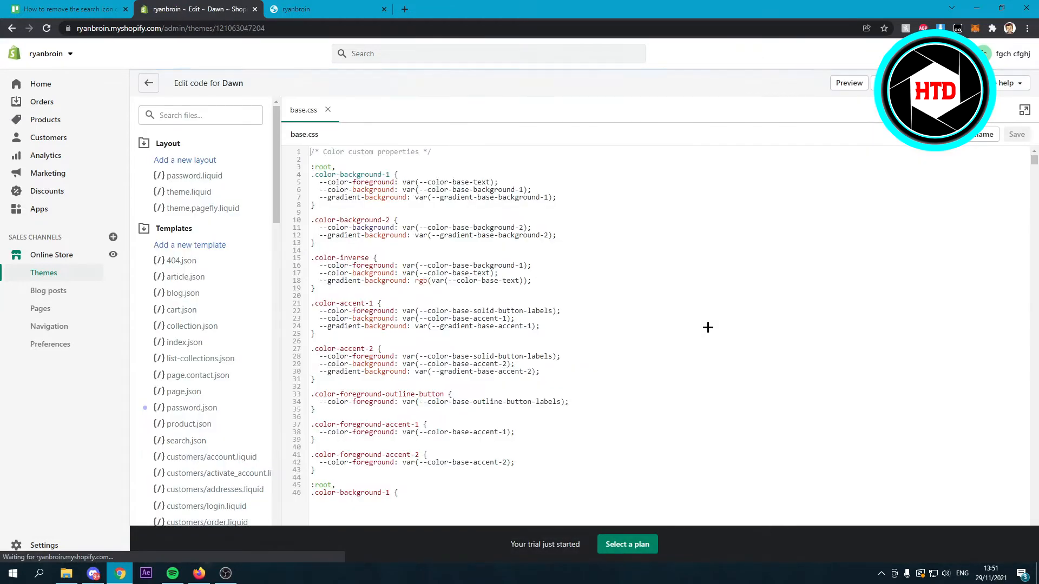
Filter the theme file list with the search term "base" to find base.css
left_click(200, 115)
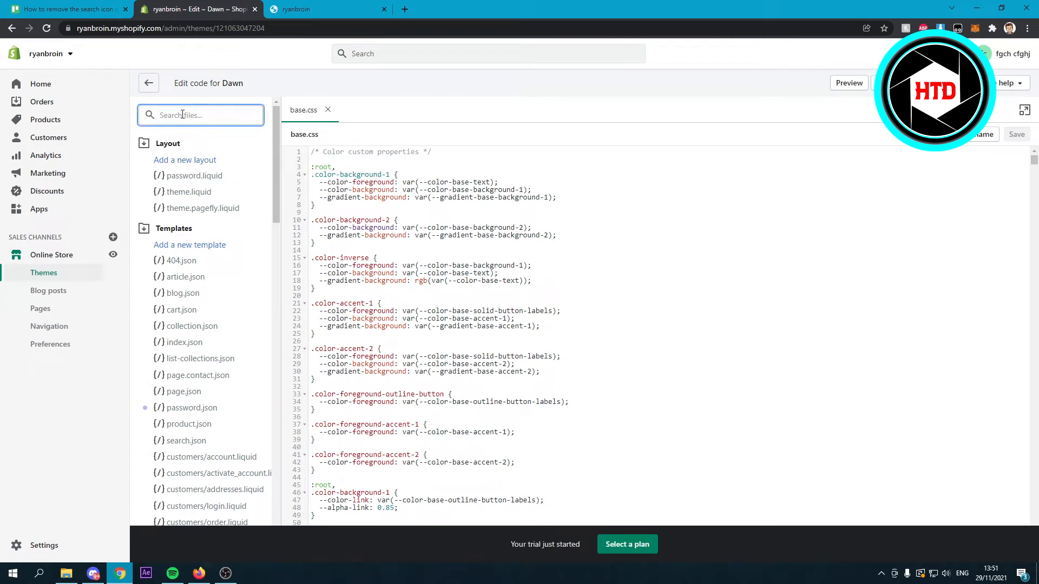
type("base")
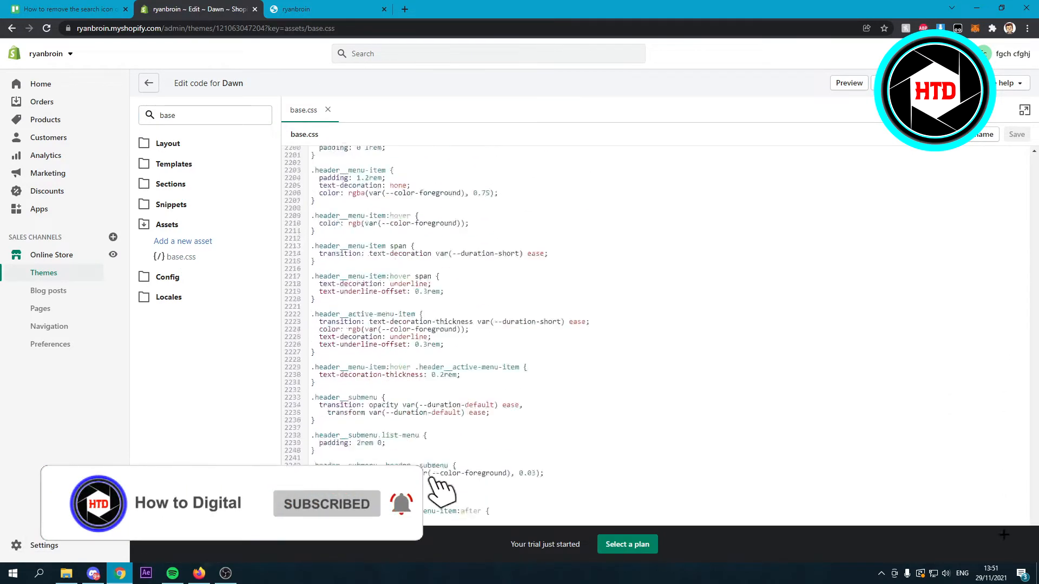
Append .header__icon--search { display: none; } at the end of base.css
scroll("down", 3)
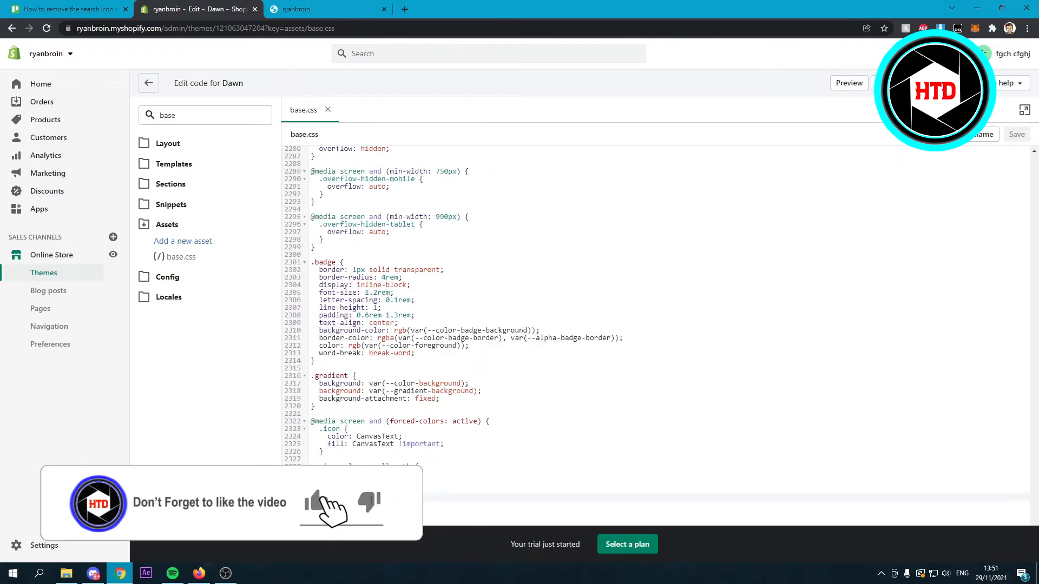
left_click(351, 495)
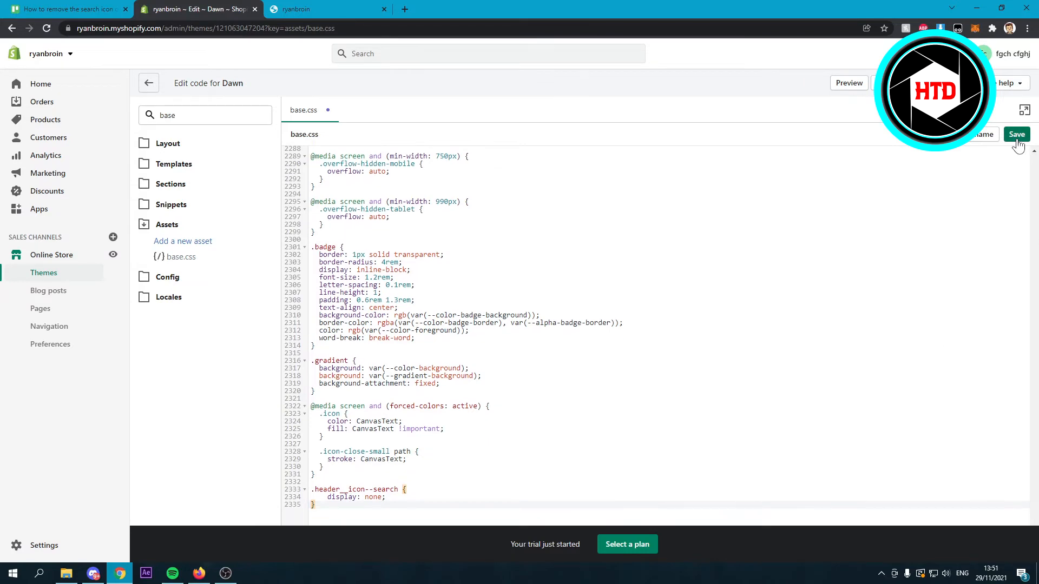
left_click(314, 8)
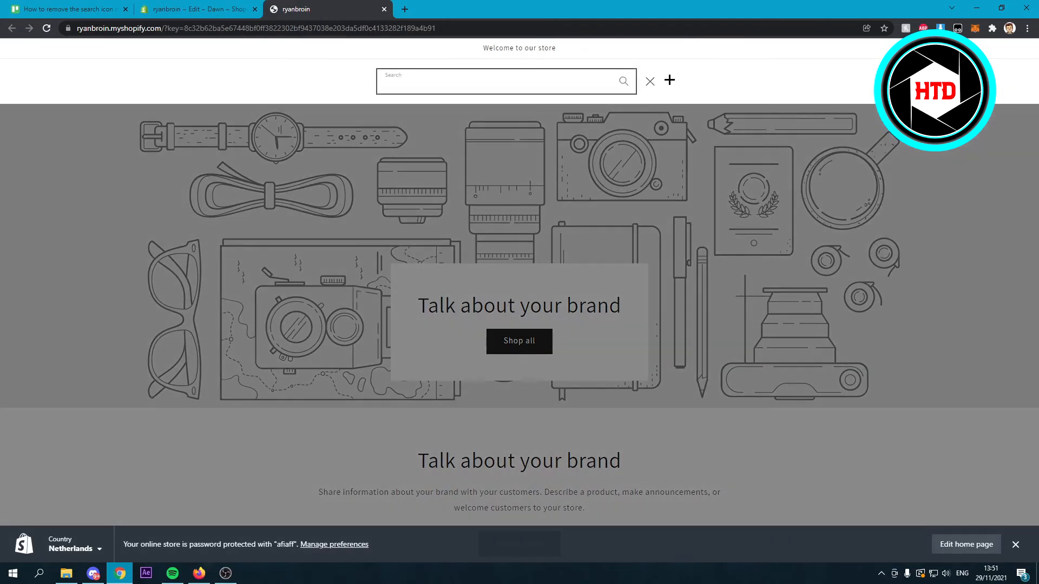
Save base.css and reload the storefront to confirm the search icon is gone
left_click(202, 9)
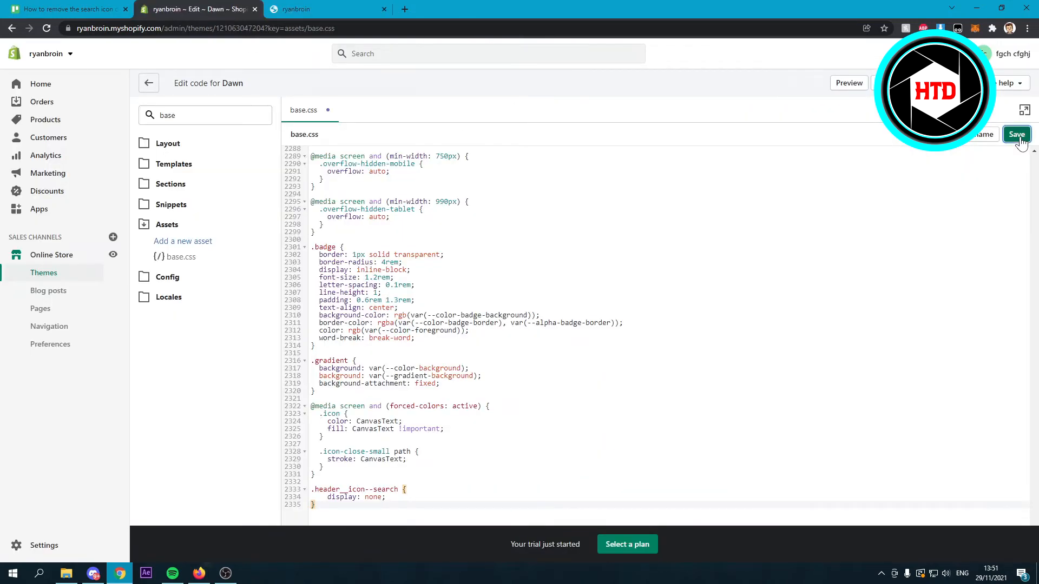
left_click(314, 9)
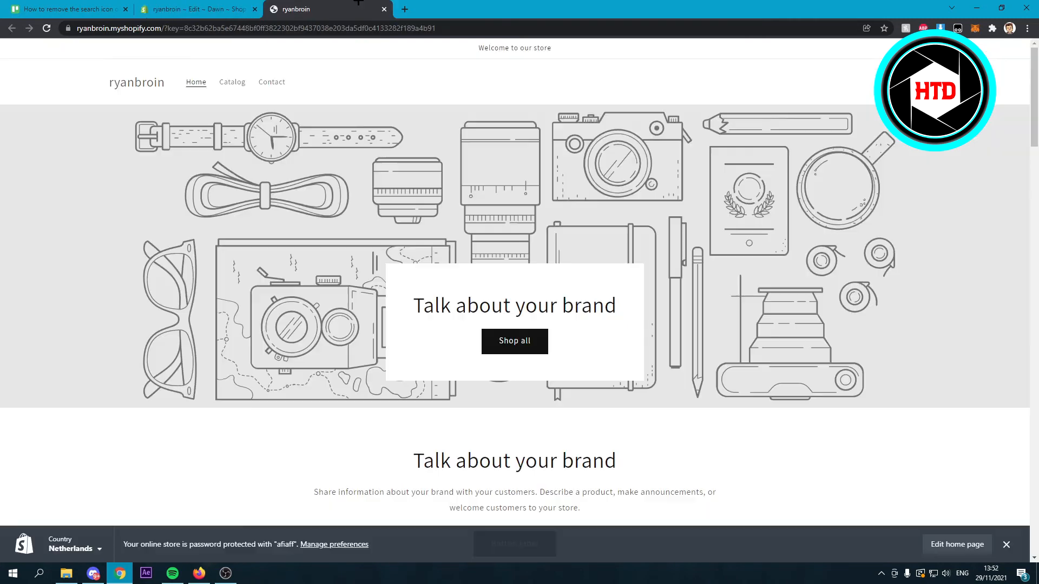